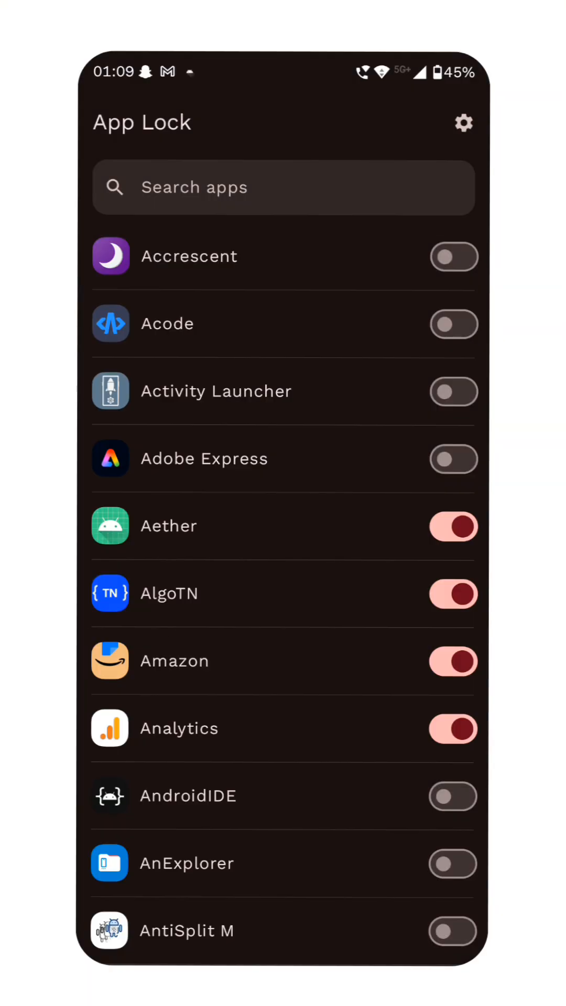
- Open the playing song's lyrics in Lotus on the Synced tab
left_click(463, 122)
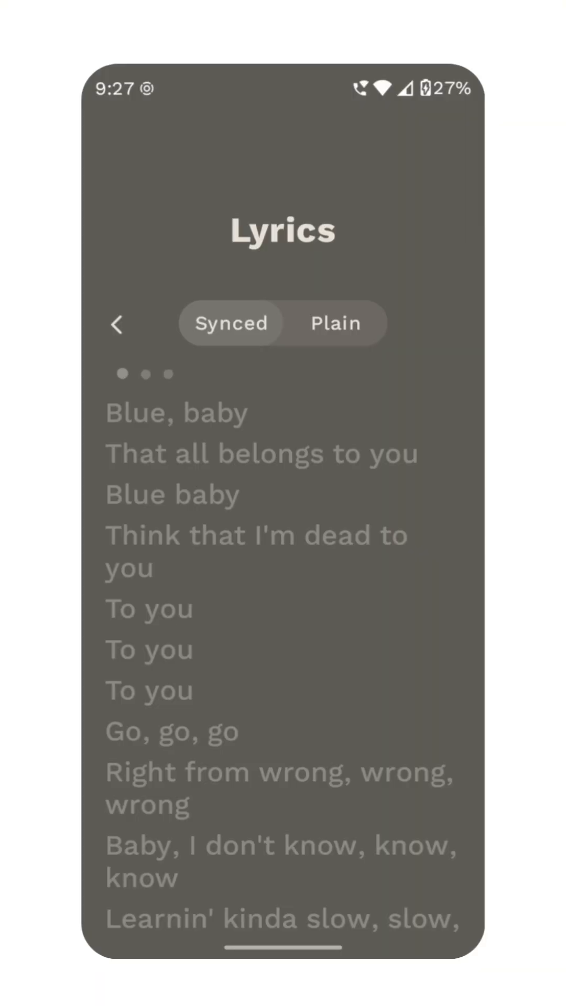
left_click(119, 324)
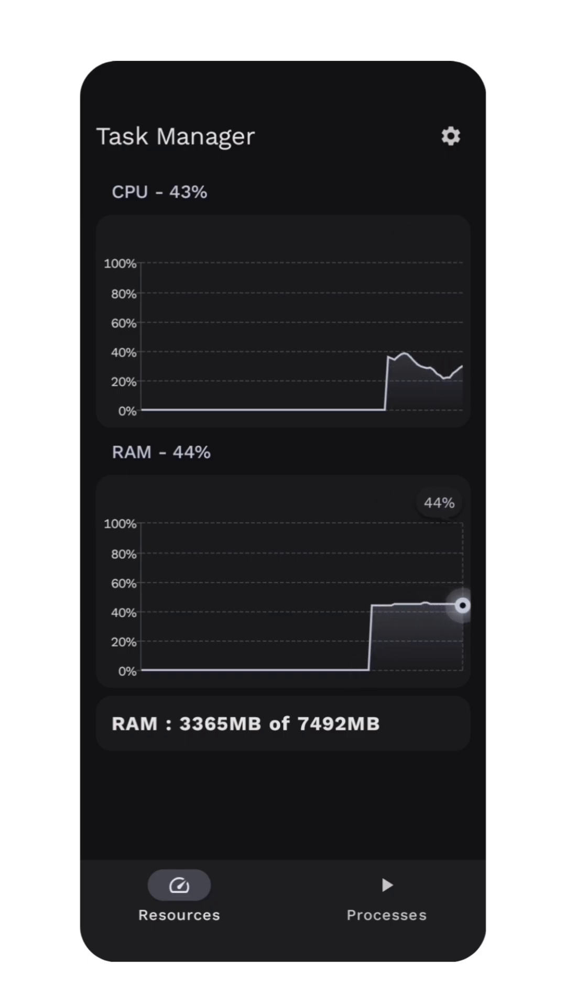
- Switch to the Processes tab and scroll through the running processes list
left_click(387, 891)
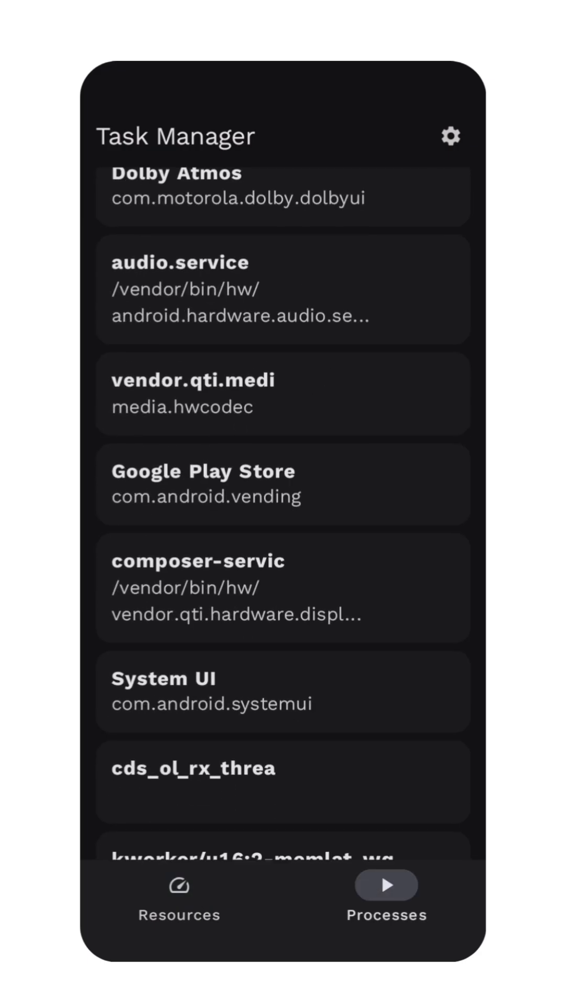
scroll("down", 3)
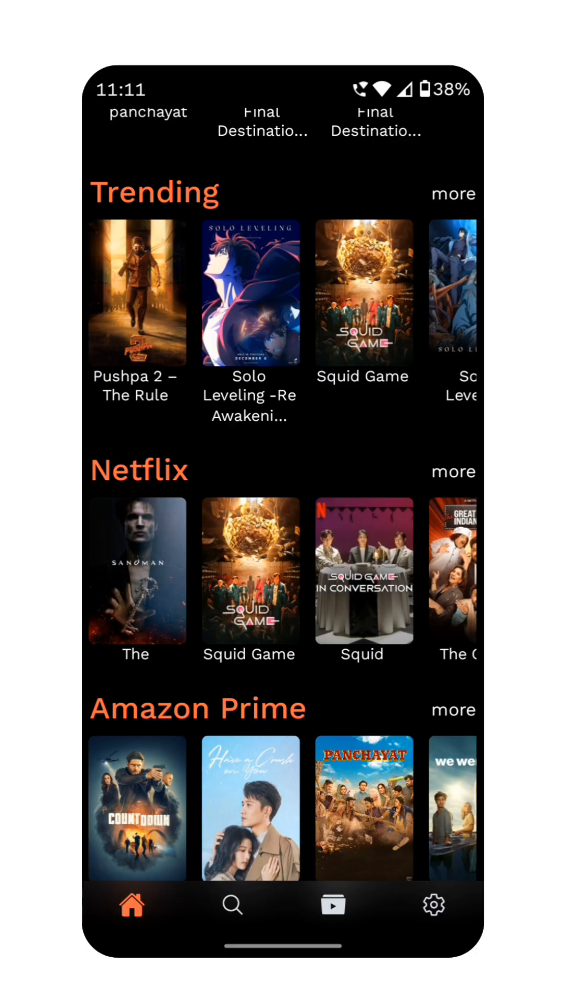
left_click(434, 905)
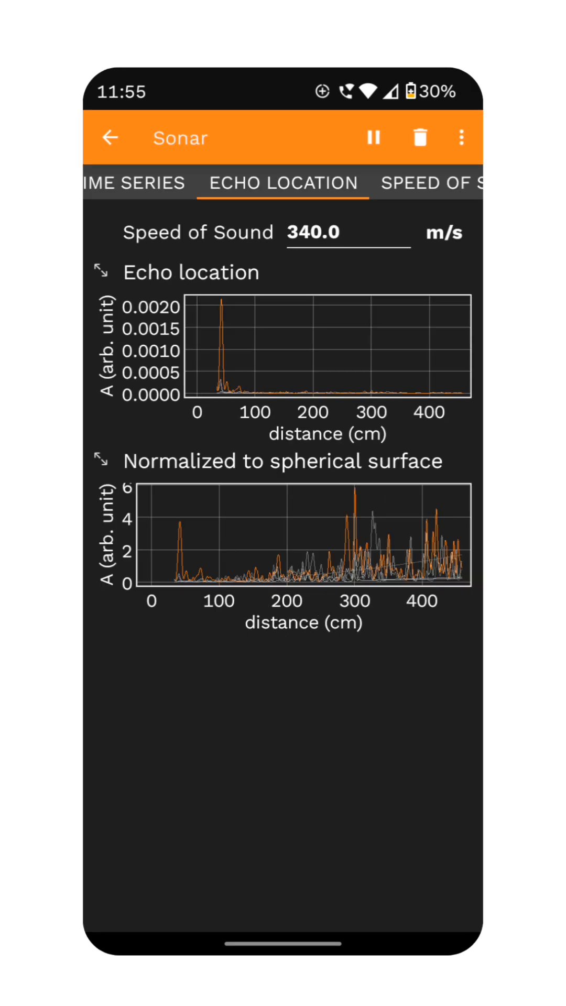
- Start the Sonar experiment in phyphox to plot echo location distances
left_click(461, 136)
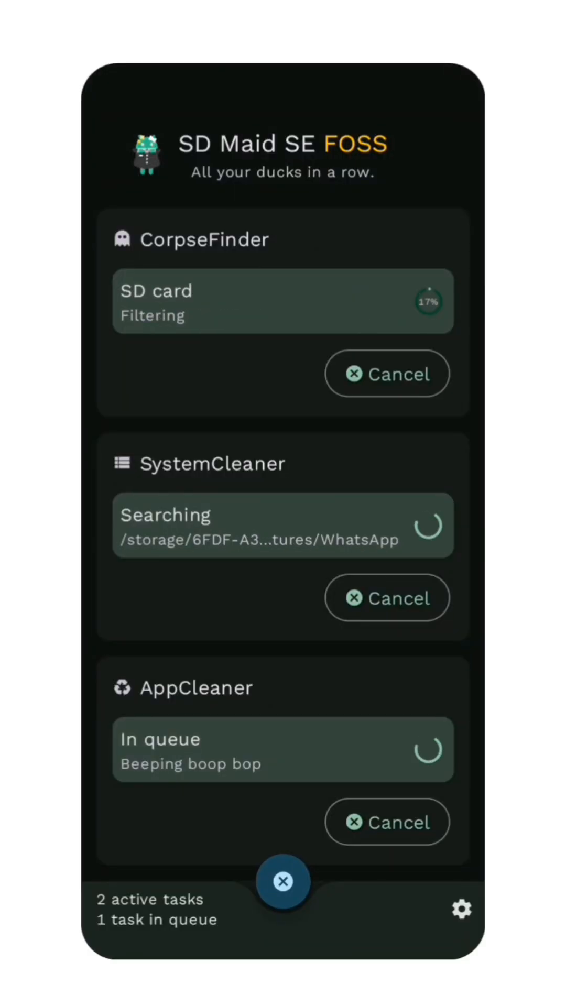
- Scroll down the SD Maid SE dashboard and start a Deduplicator scan for duplicate files
scroll("down", 3)
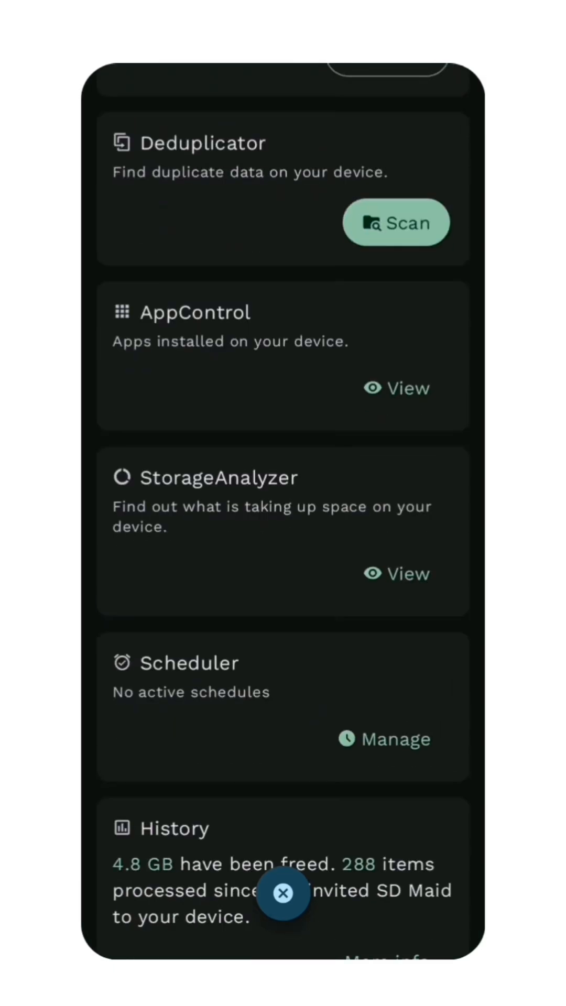
left_click(396, 222)
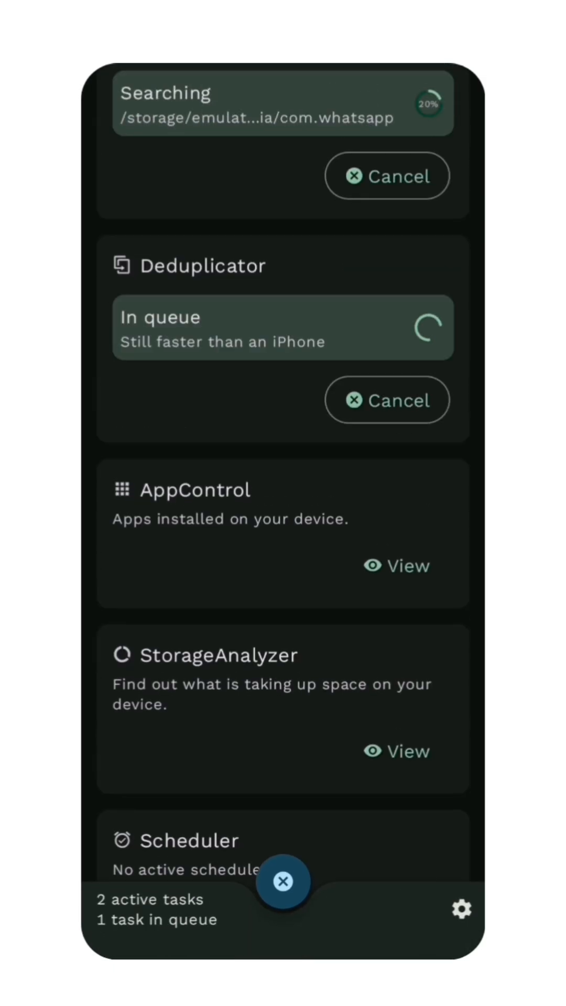